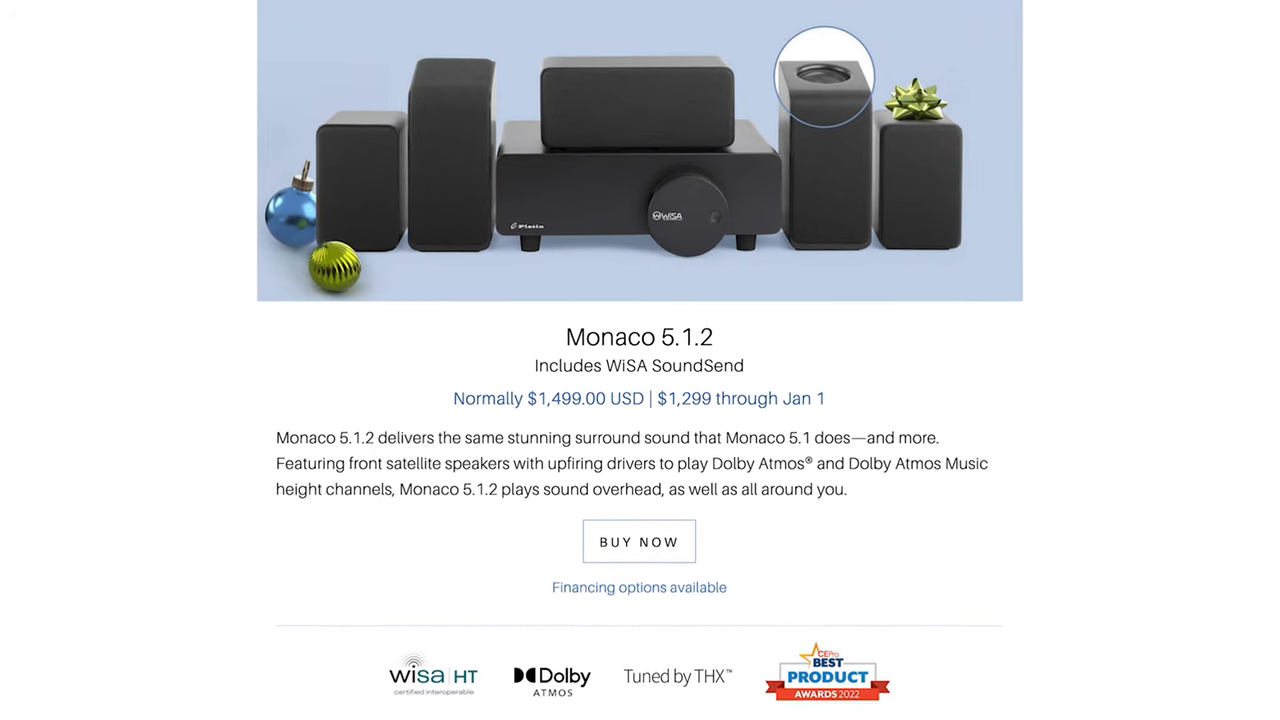
pyautogui.scroll(3)
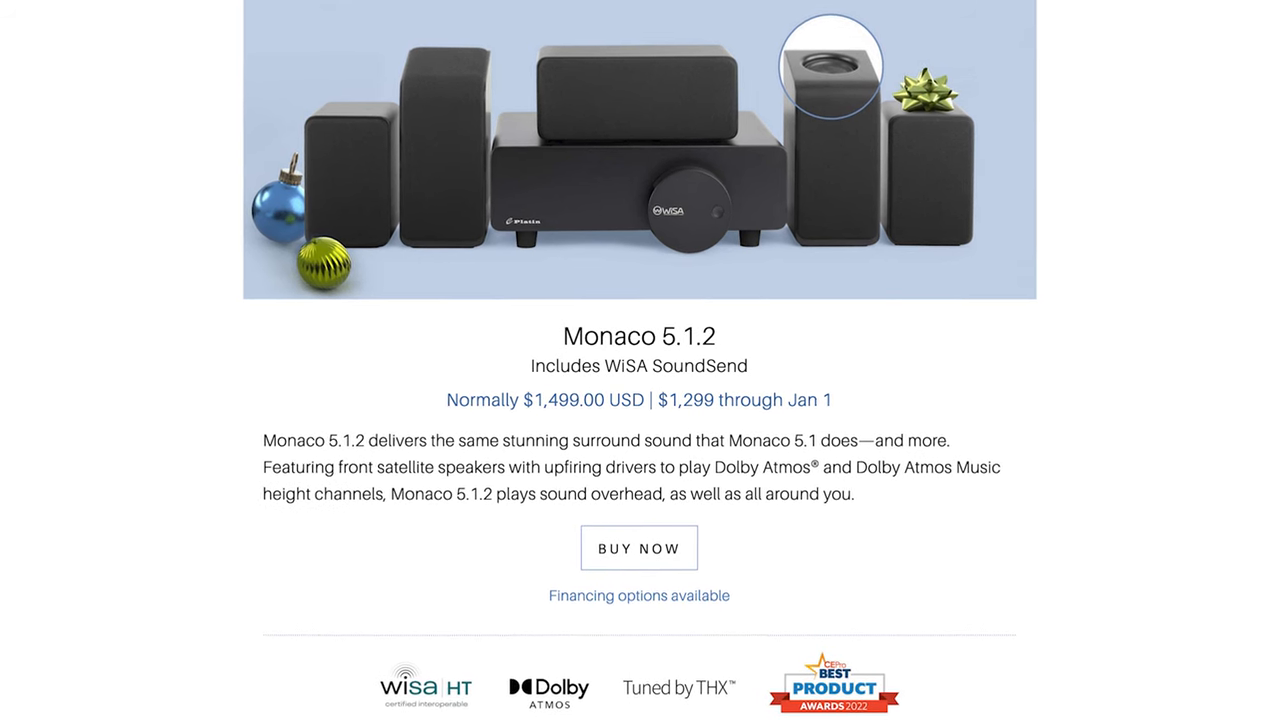
pyautogui.scroll(-3)
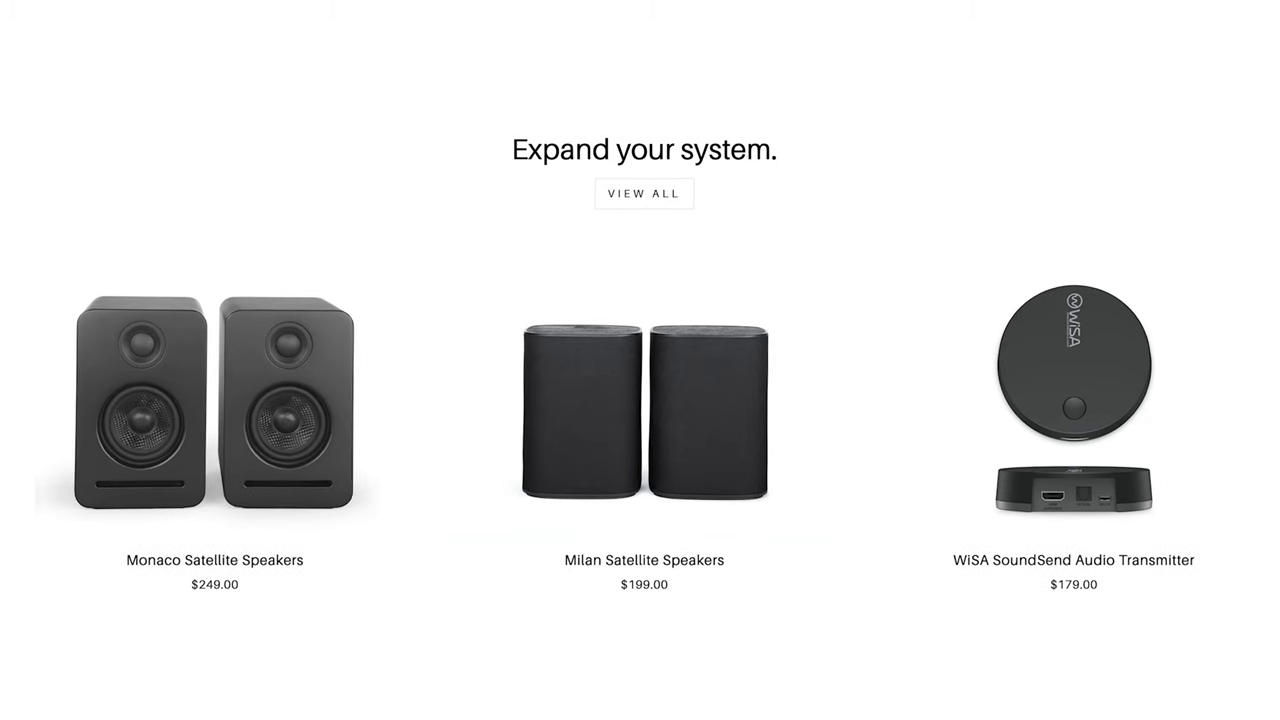
pyautogui.scroll(-3)
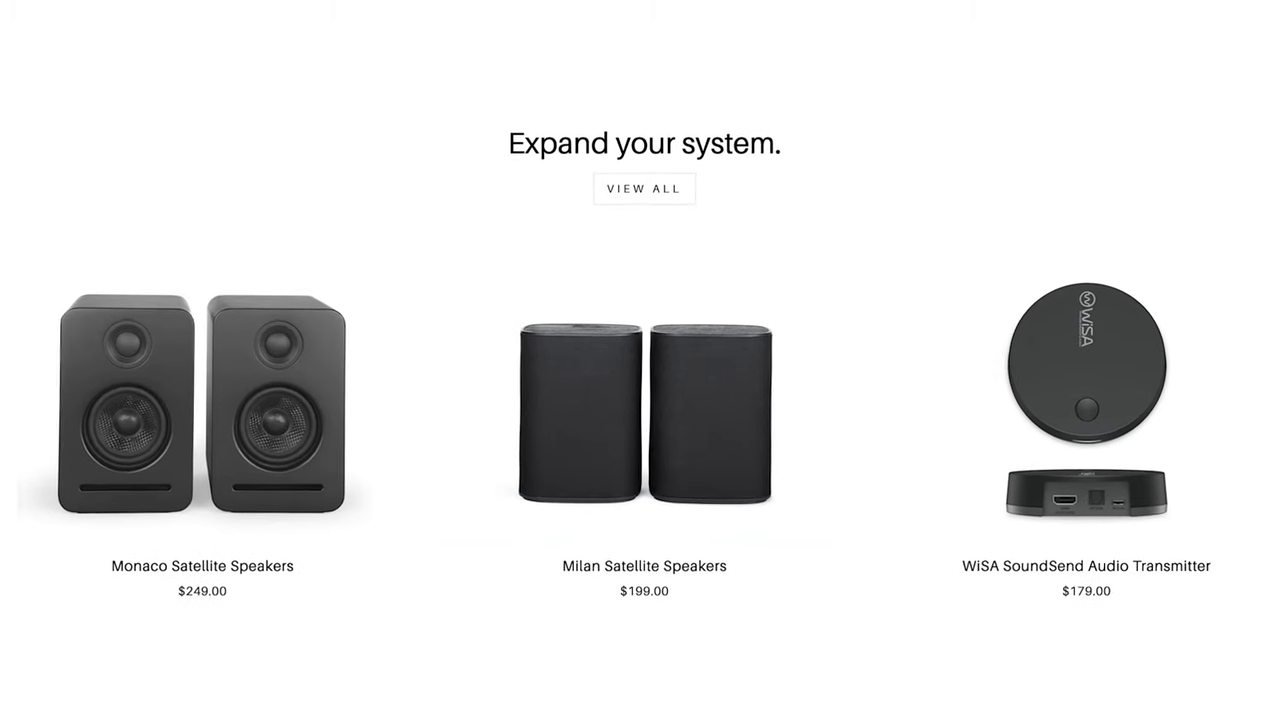